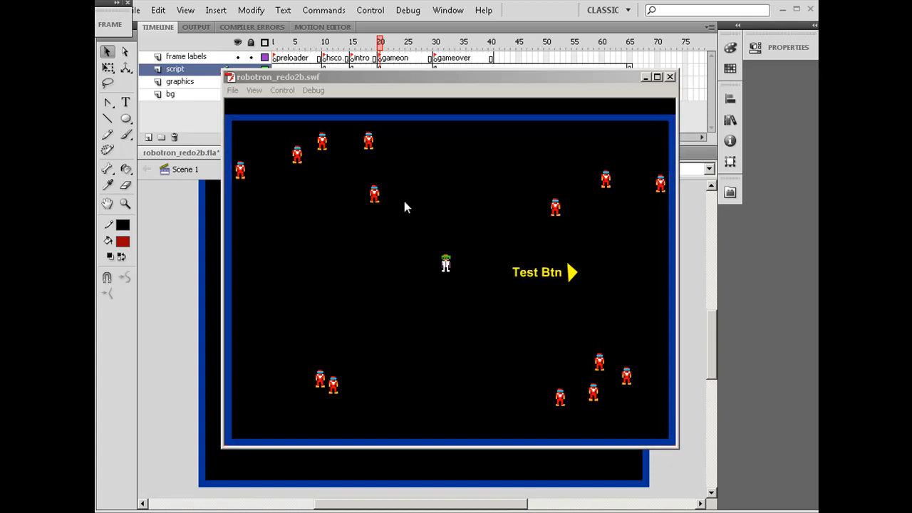
mouse_move(405, 278)
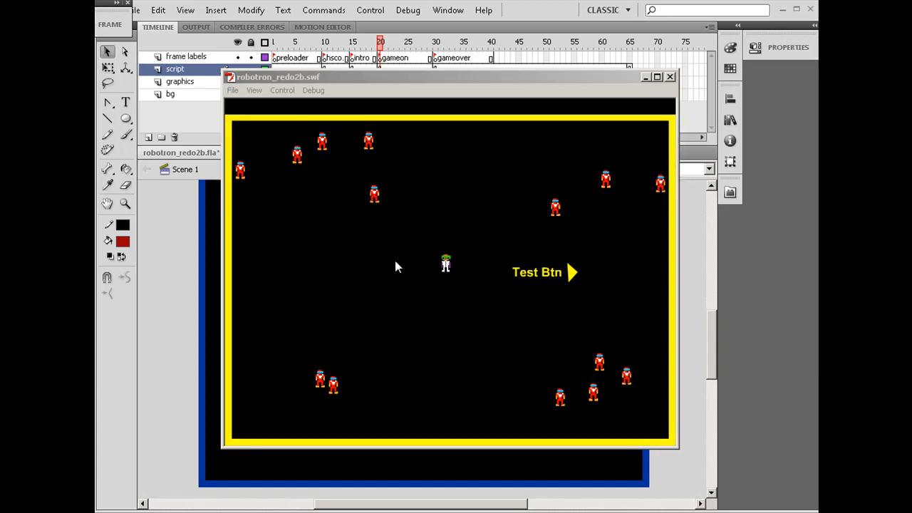
mouse_move(672, 88)
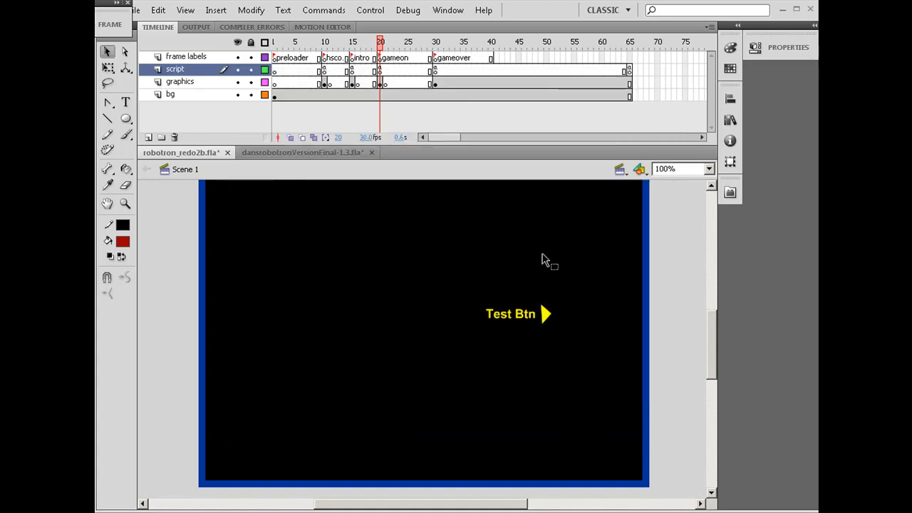
- Enter symbol editing for the mc-alien movie clip from the Library
click(729, 119)
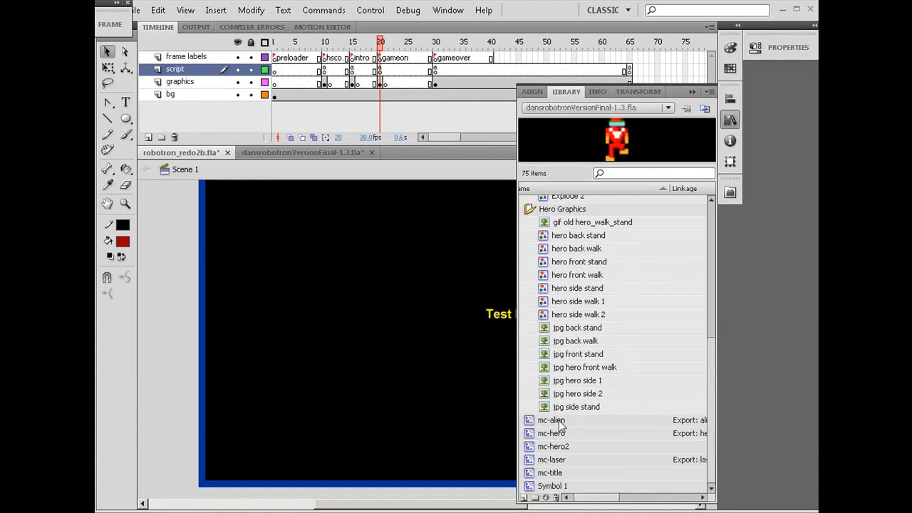
click(550, 419)
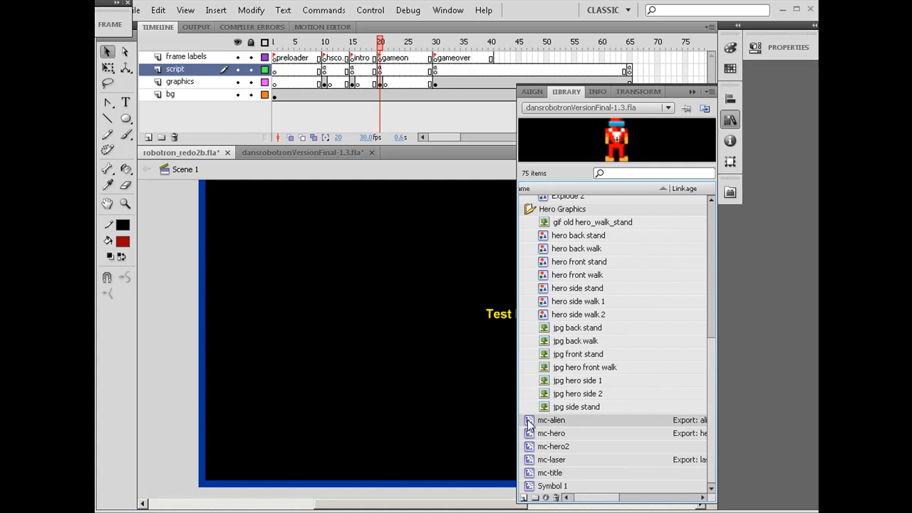
double_click(550, 419)
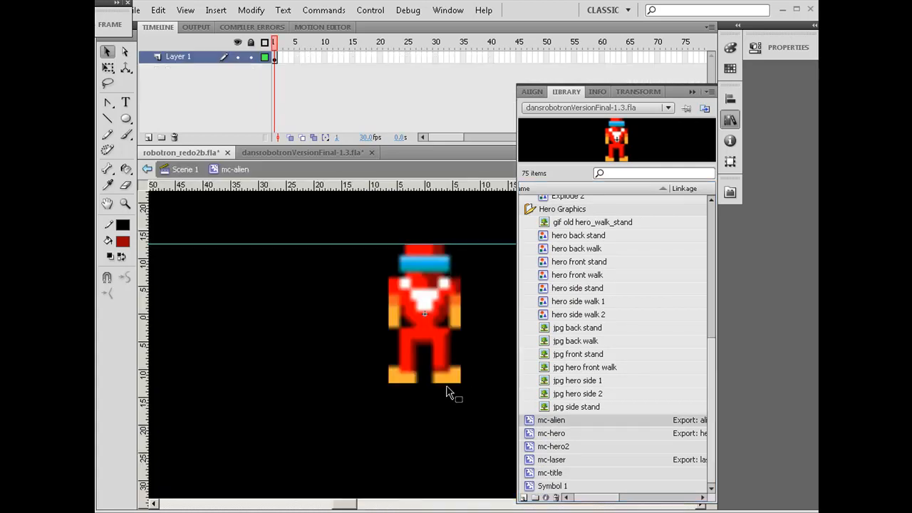
mouse_move(427, 285)
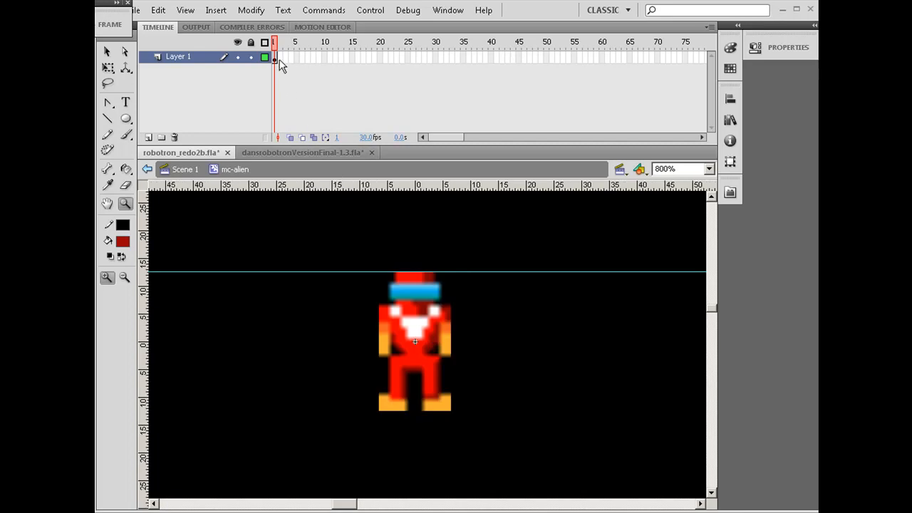
mouse_move(333, 117)
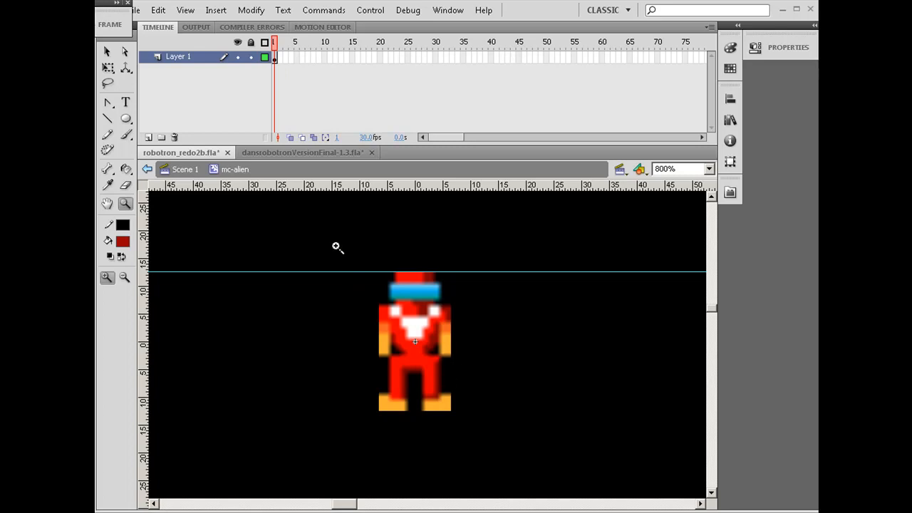
mouse_move(376, 293)
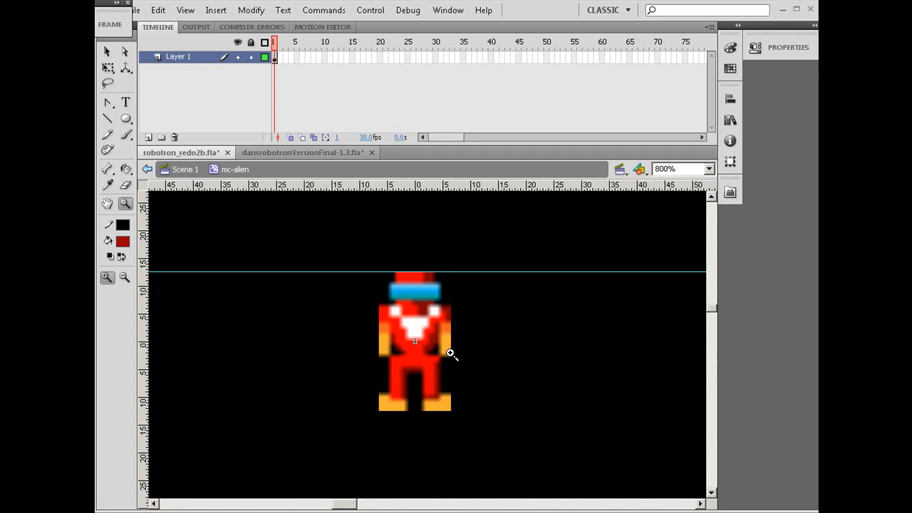
mouse_move(661, 357)
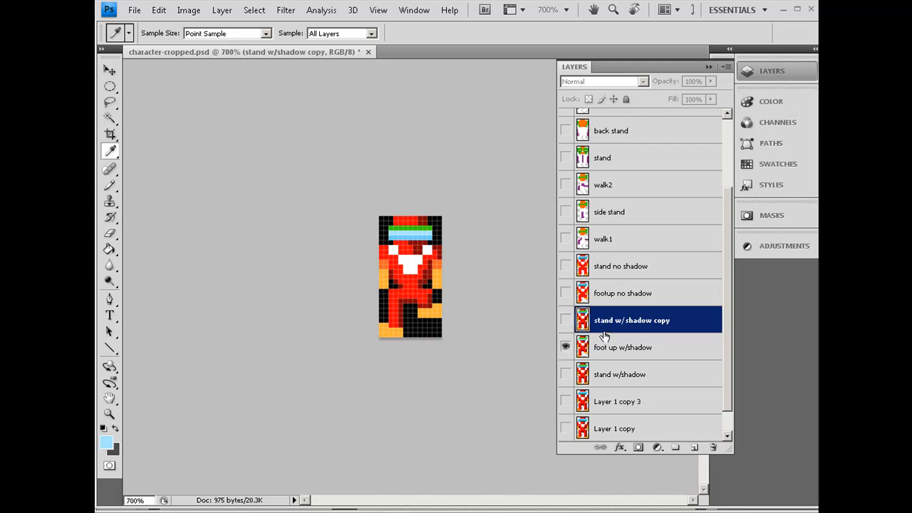
- Toggle visibility of the foot up w/shadow and stand w/shadow layers to compare poses
click(621, 373)
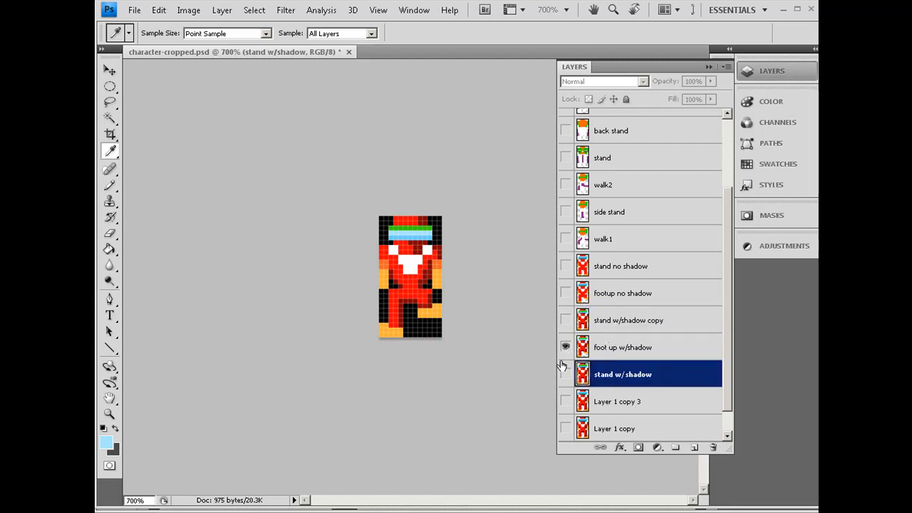
click(565, 347)
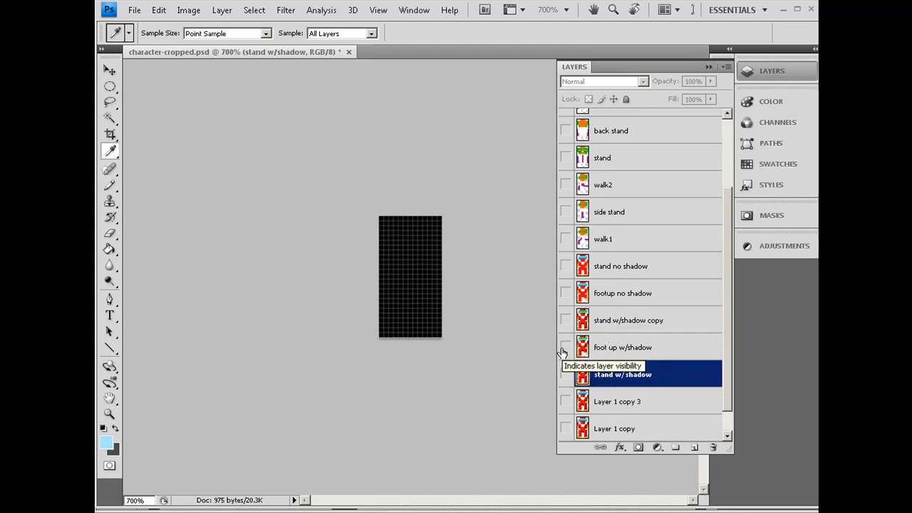
click(566, 373)
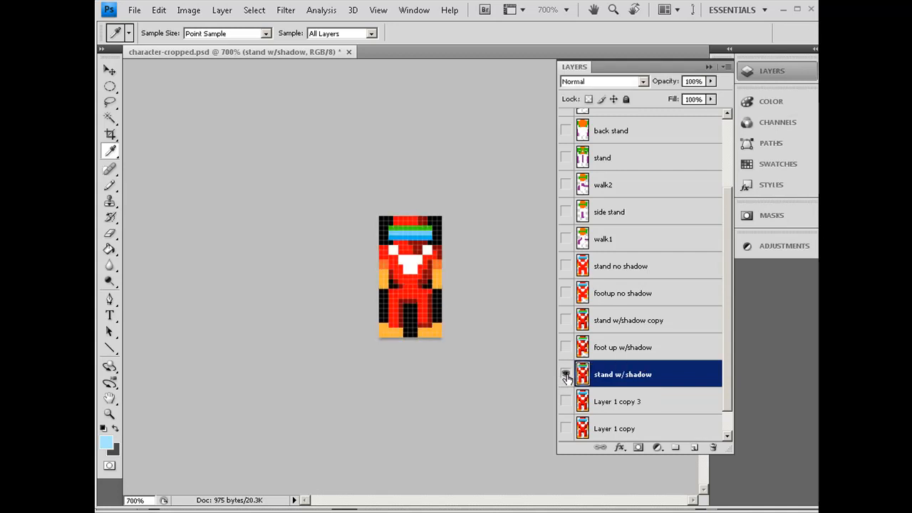
click(565, 374)
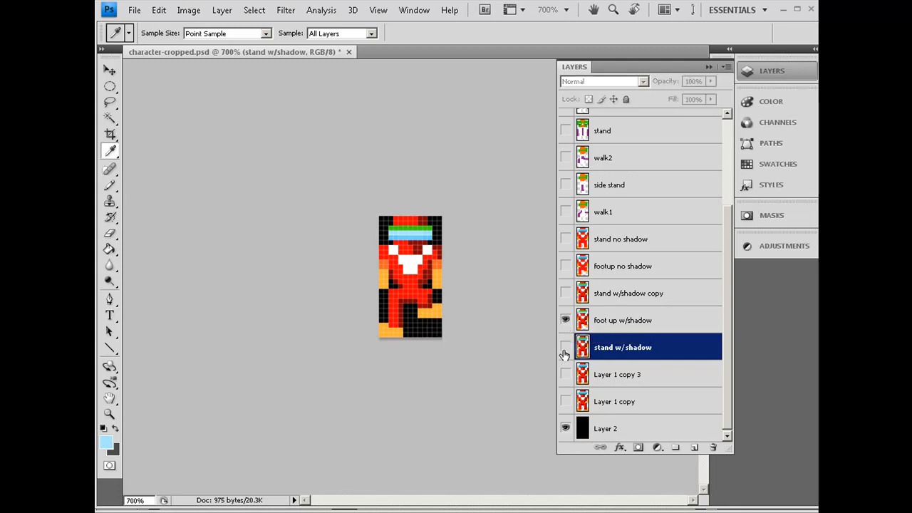
mouse_move(564, 353)
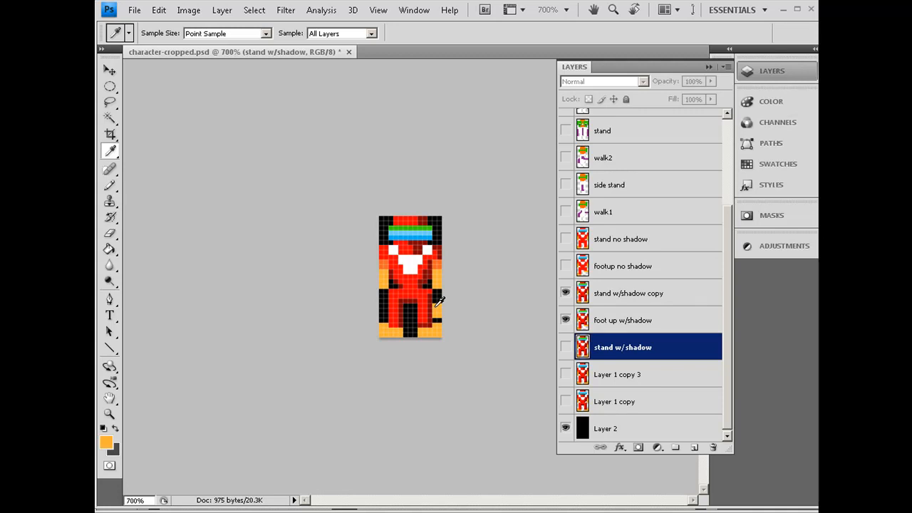
mouse_move(112, 191)
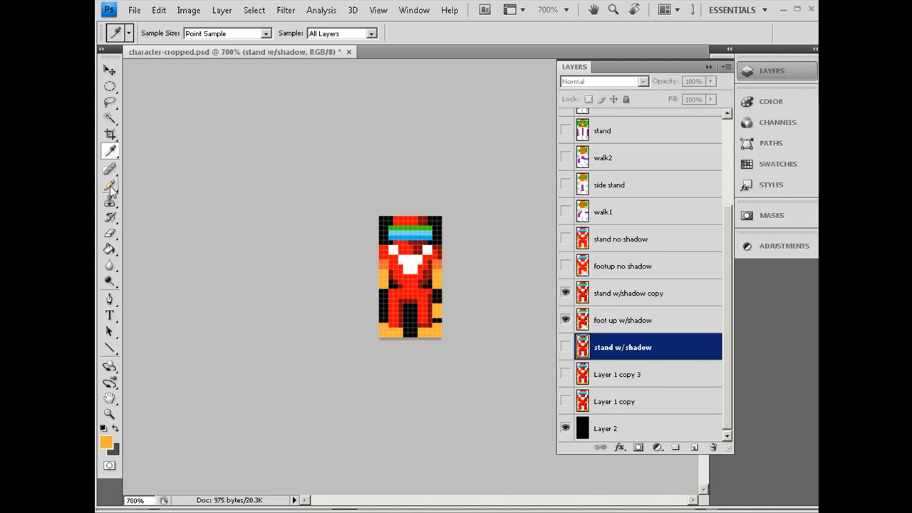
- Make the stand w/shadow copy layer active with the Pencil tool chosen
click(110, 186)
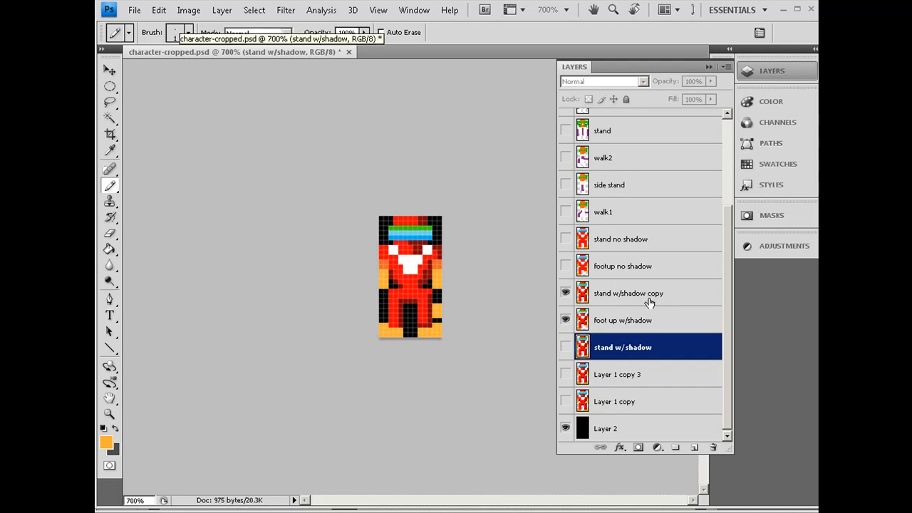
click(632, 294)
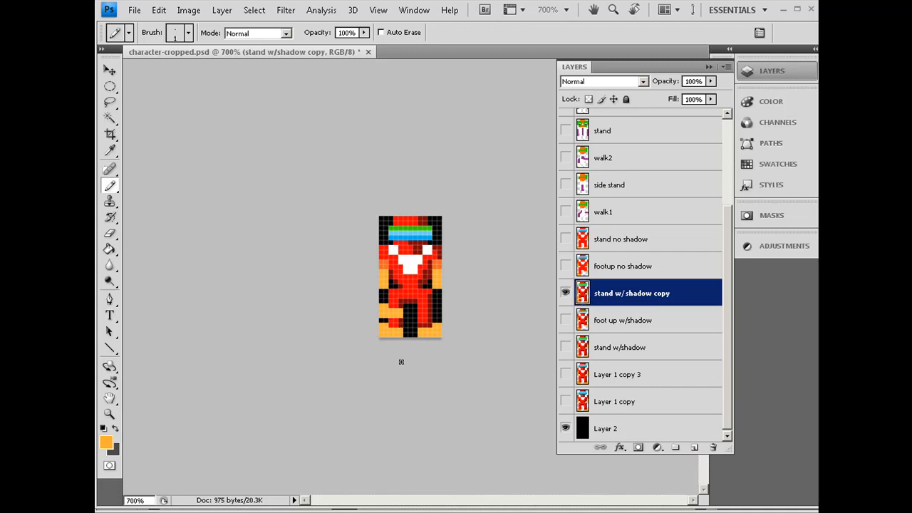
- With the Eraser active, flip the foot up w/shadow layer's visibility and leave it hidden
click(110, 233)
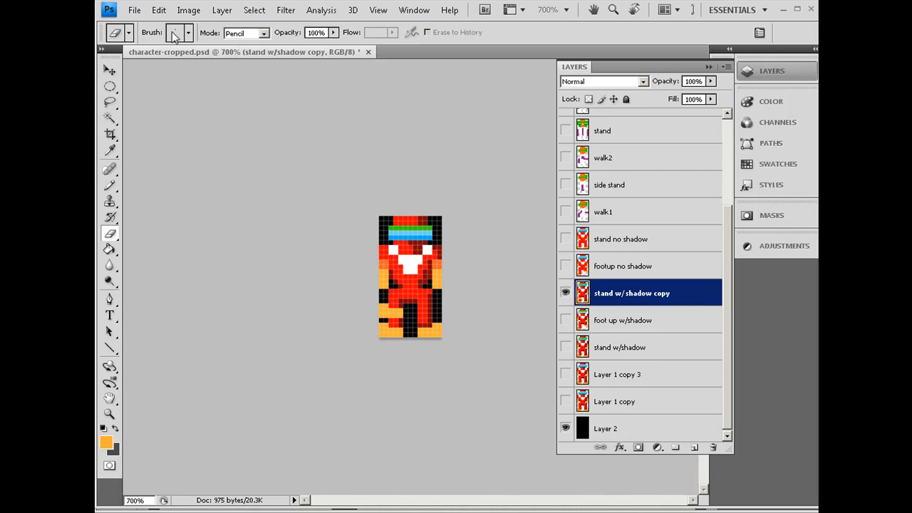
mouse_move(174, 33)
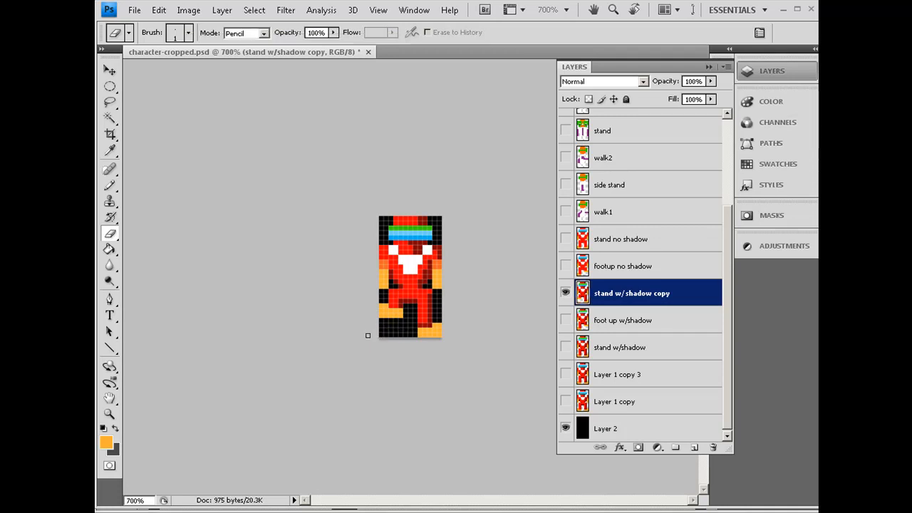
click(566, 293)
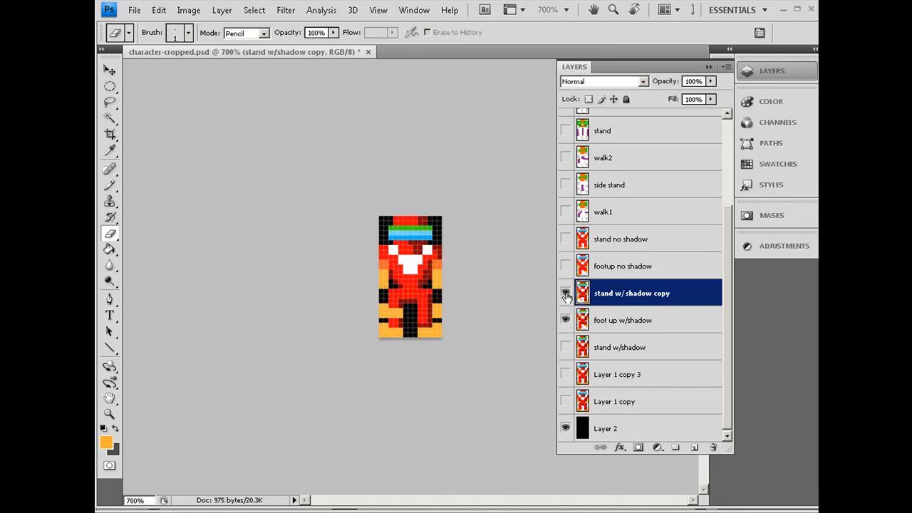
click(566, 293)
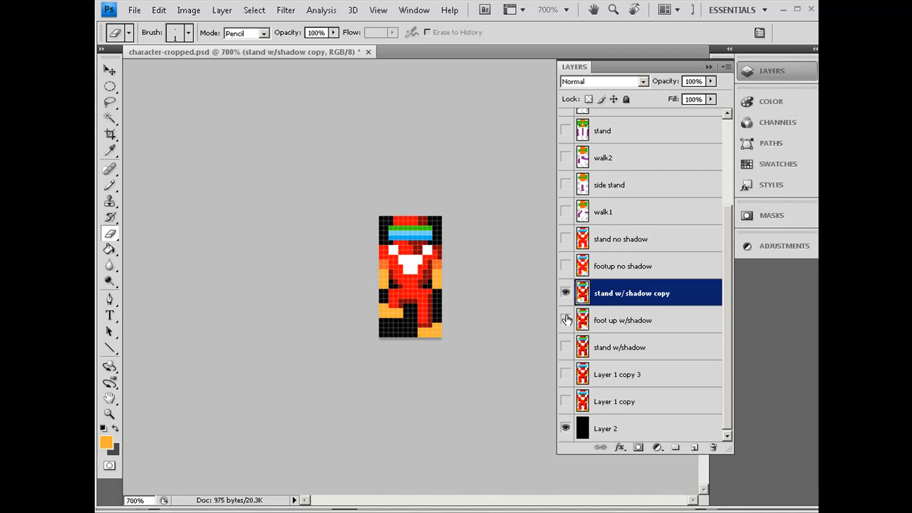
mouse_move(567, 331)
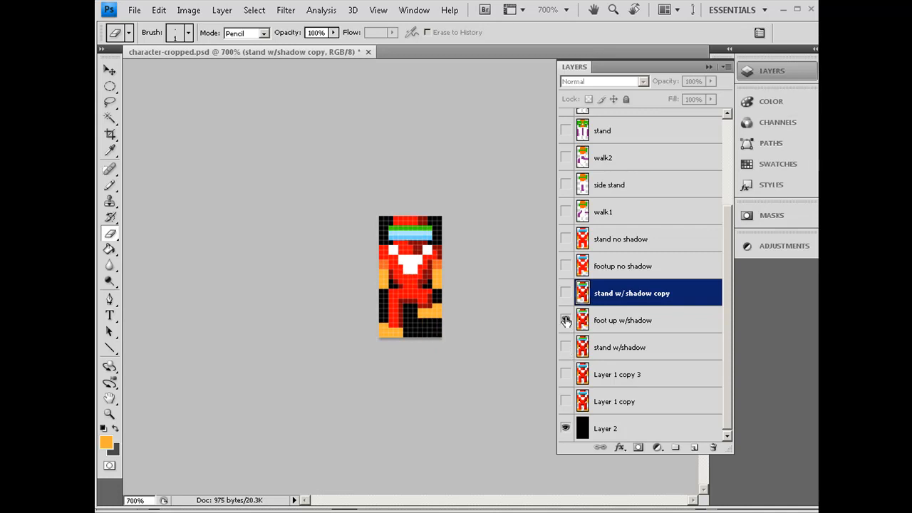
mouse_move(565, 319)
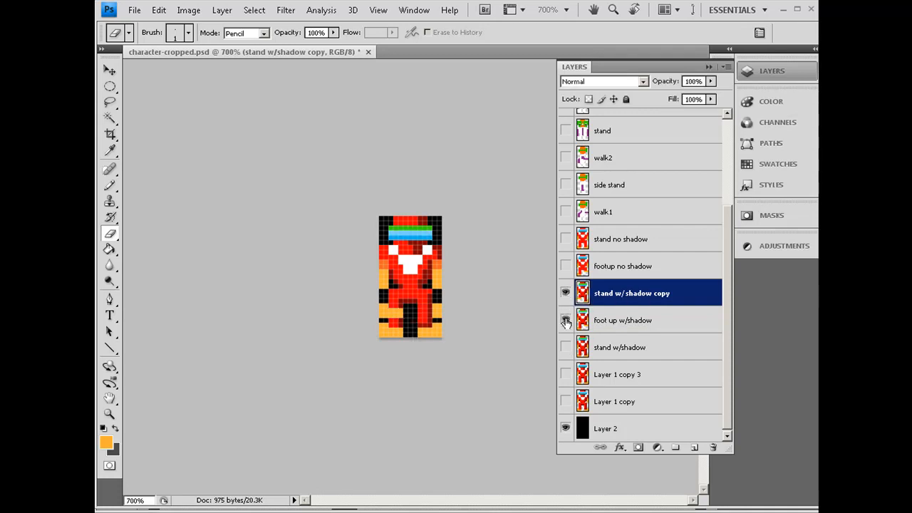
mouse_move(565, 320)
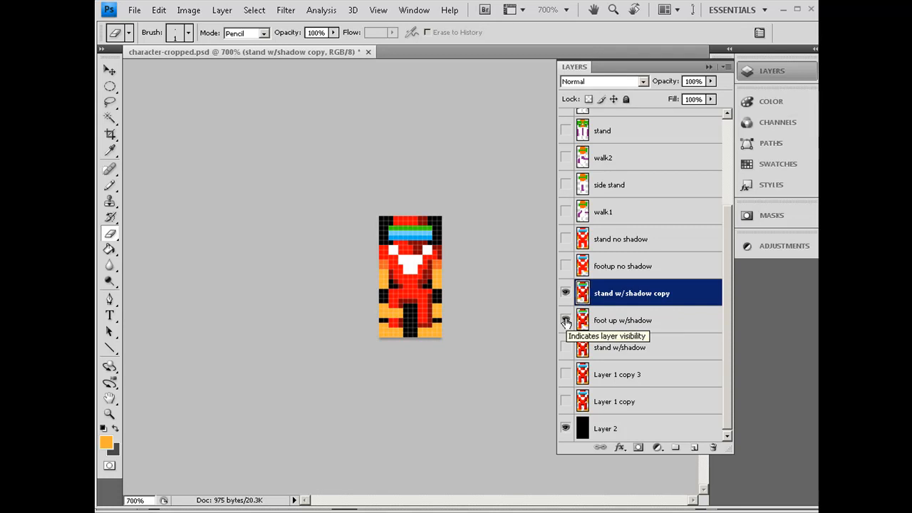
click(565, 319)
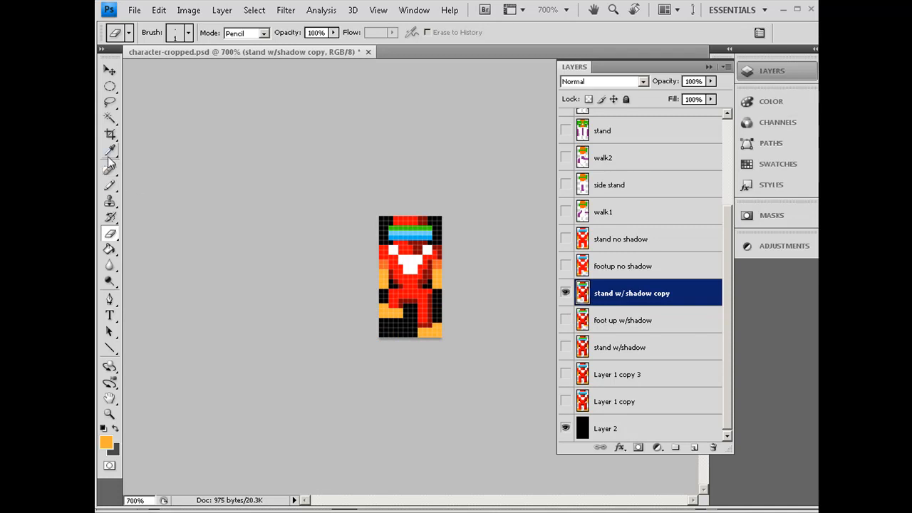
- Sample a blue from the headband with the Eyedropper and return to the Pencil for touch-ups
click(109, 151)
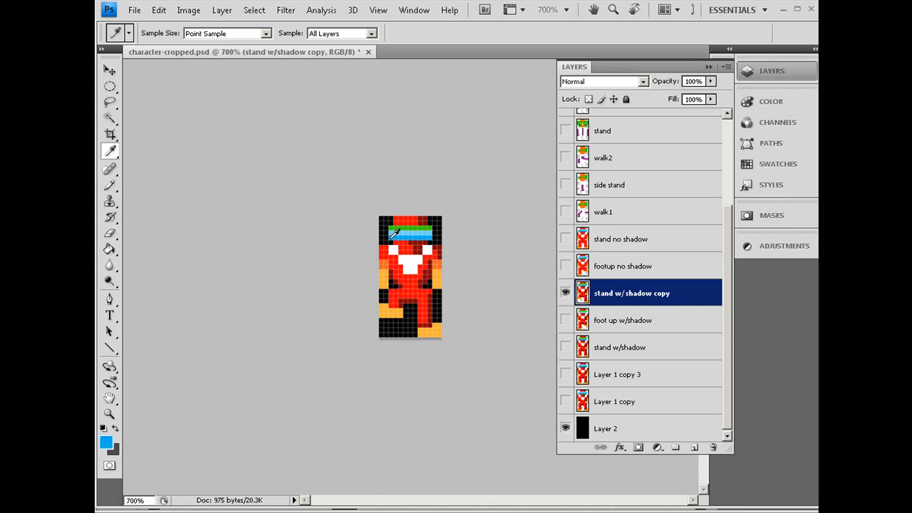
mouse_move(131, 220)
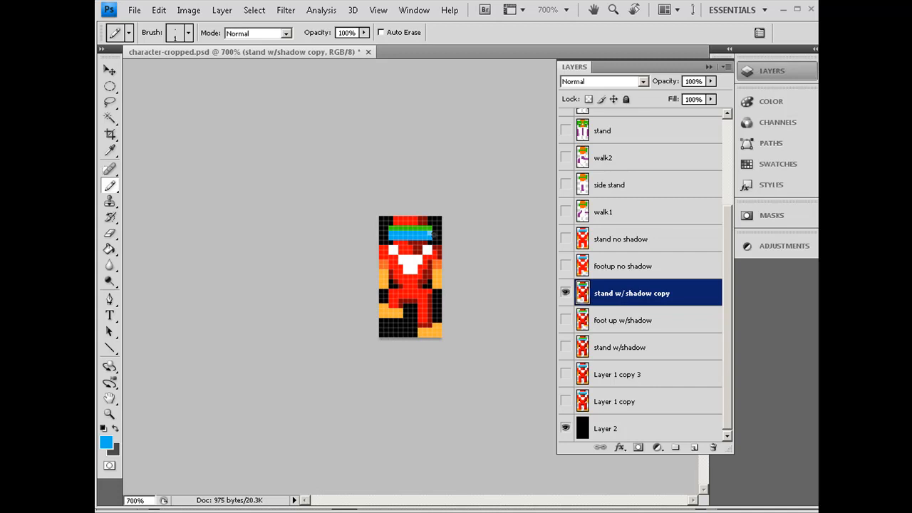
mouse_move(110, 315)
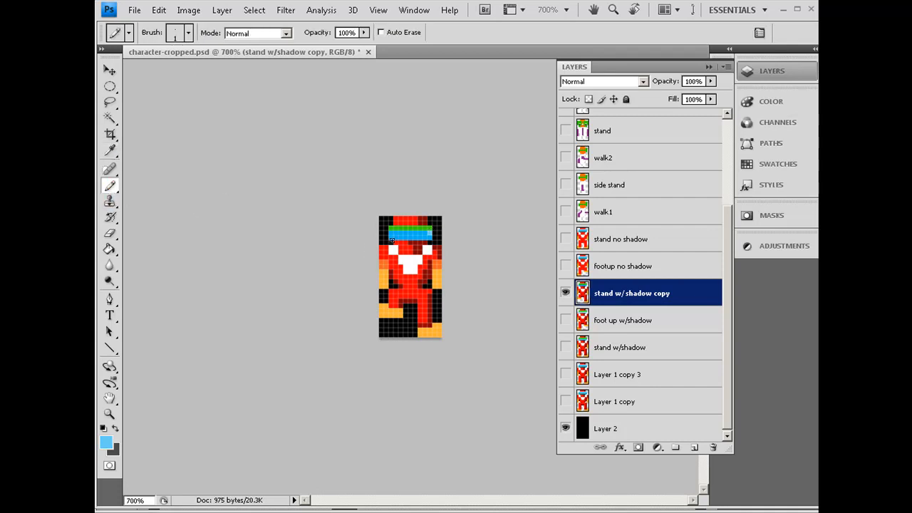
click(413, 239)
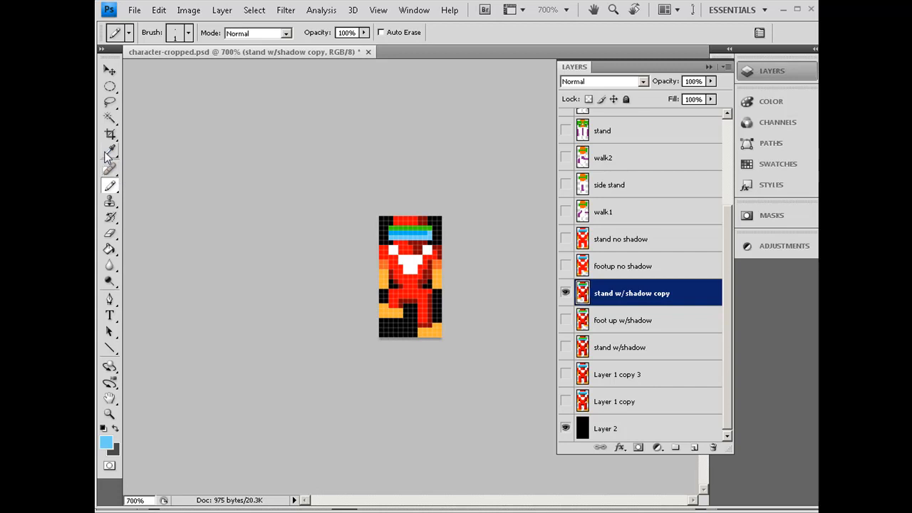
click(110, 151)
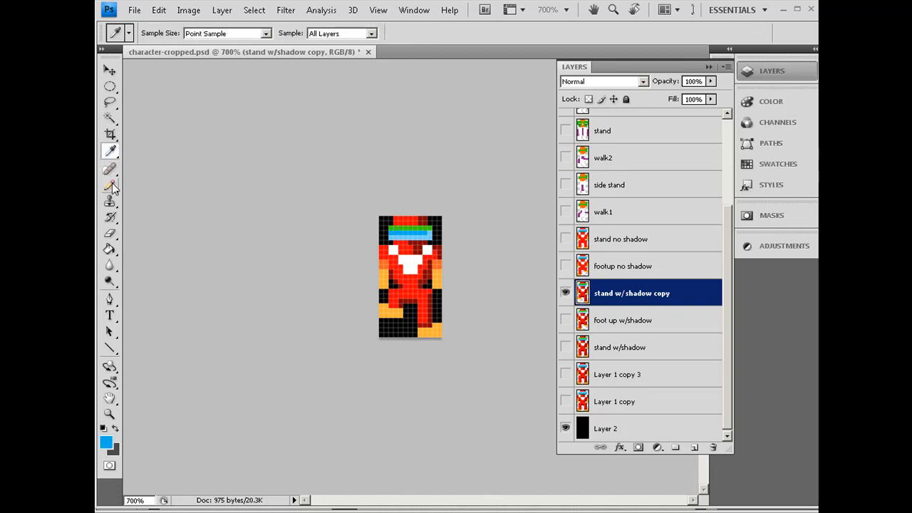
click(110, 186)
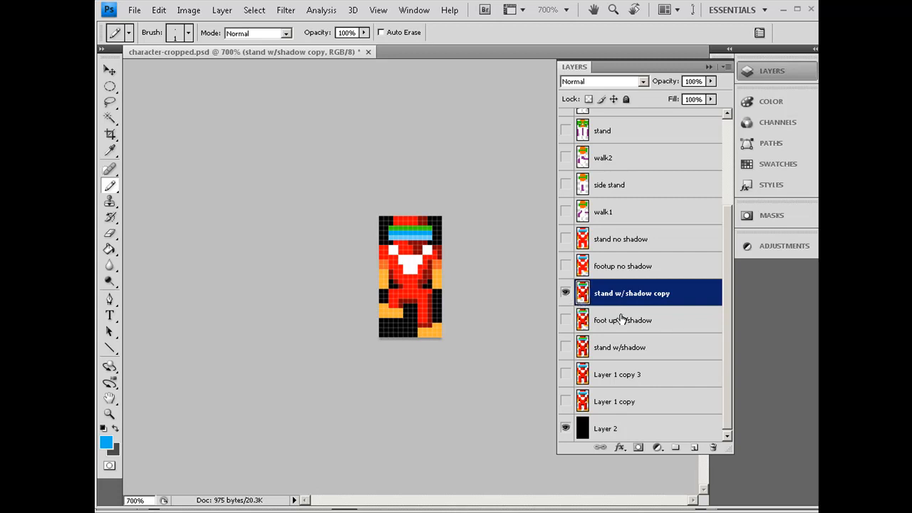
mouse_move(641, 322)
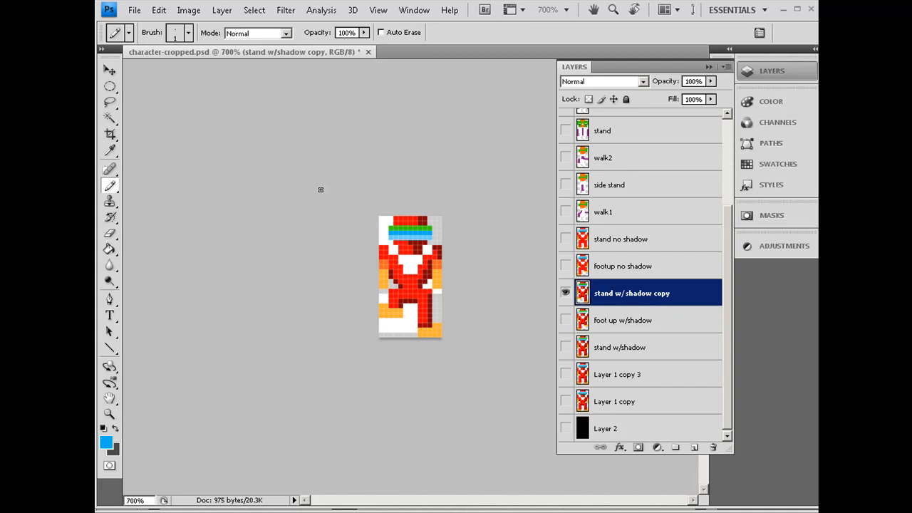
- Bring up the Save for Web & Devices export for the transparent alien sprite
click(134, 10)
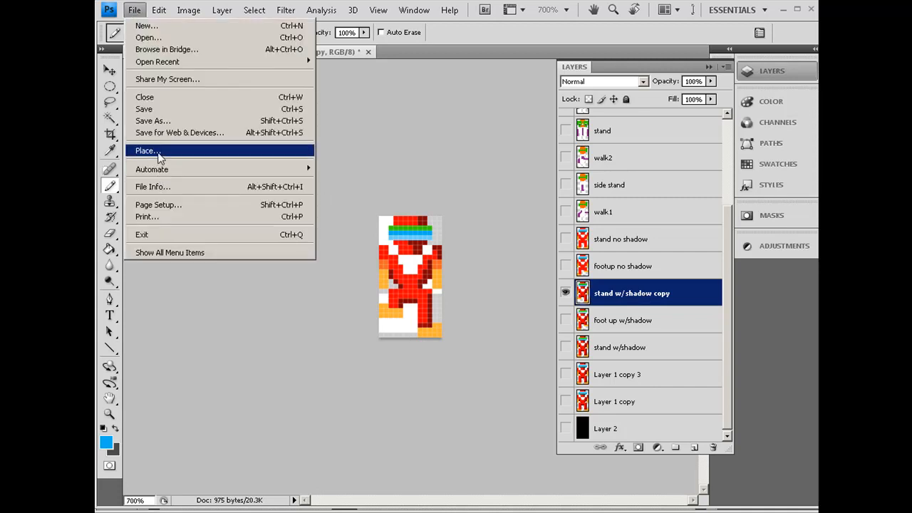
click(180, 132)
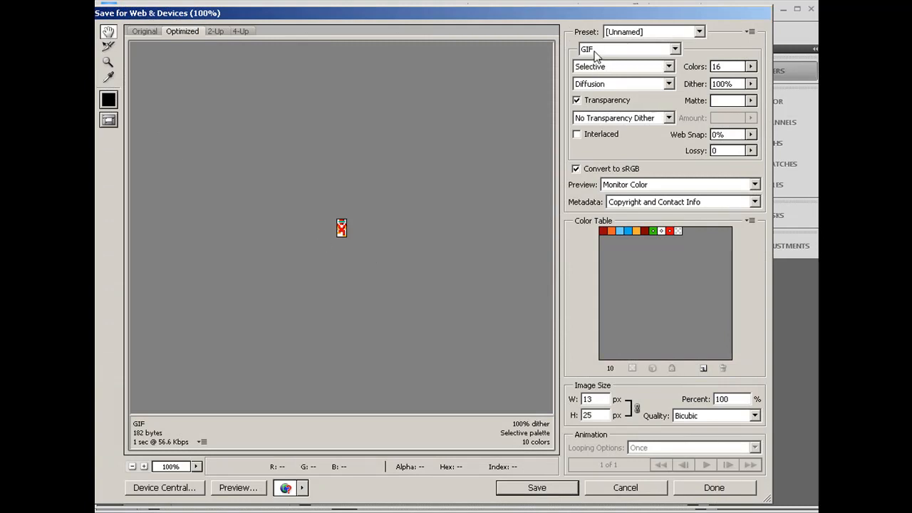
mouse_move(694, 67)
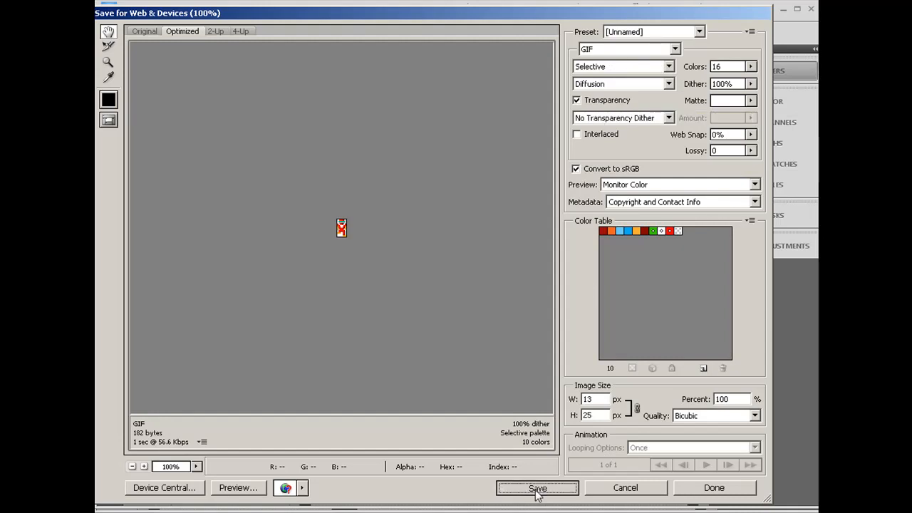
- Save the alien pose as a transparent GIF
click(537, 487)
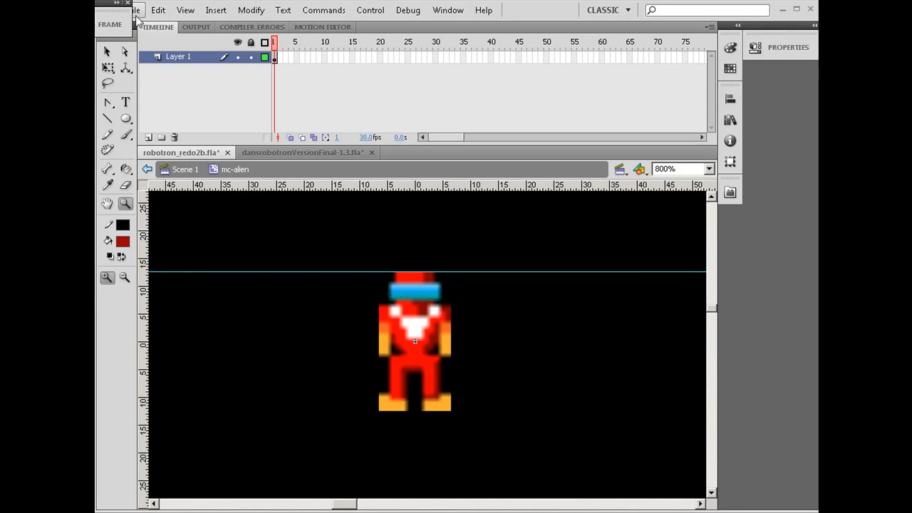
- Import the exported GIF into the Flash library as alien3.gif in the alien-graphics folder
click(134, 10)
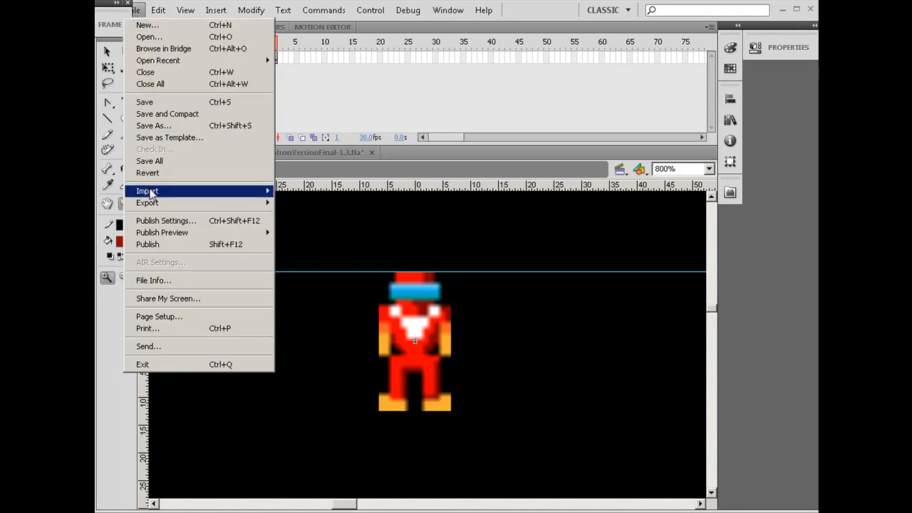
mouse_move(148, 191)
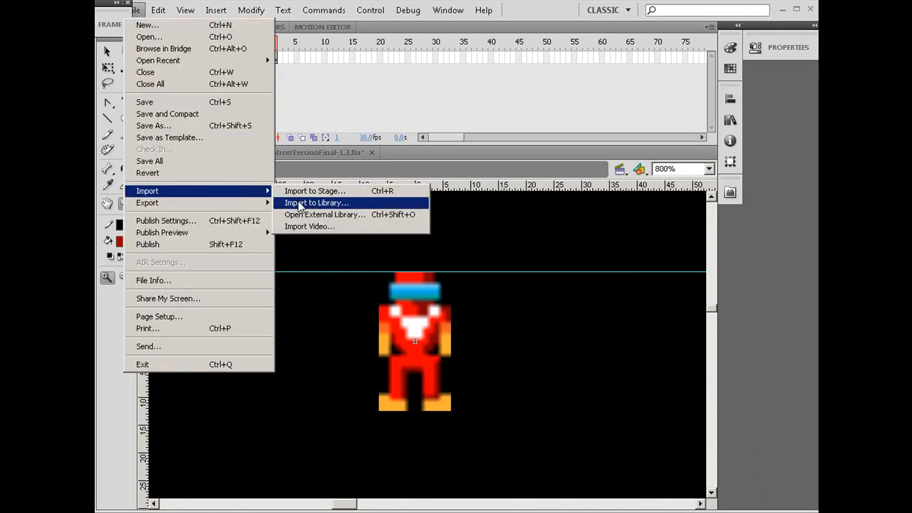
click(316, 202)
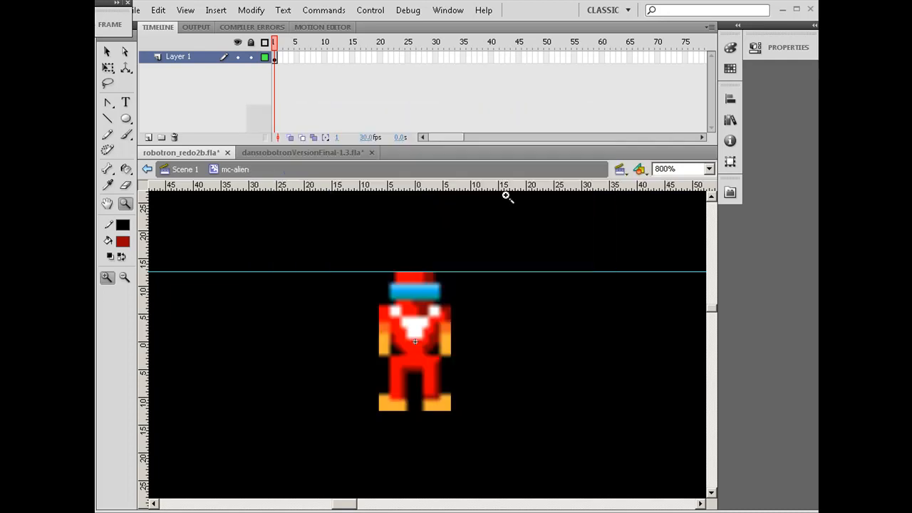
click(730, 120)
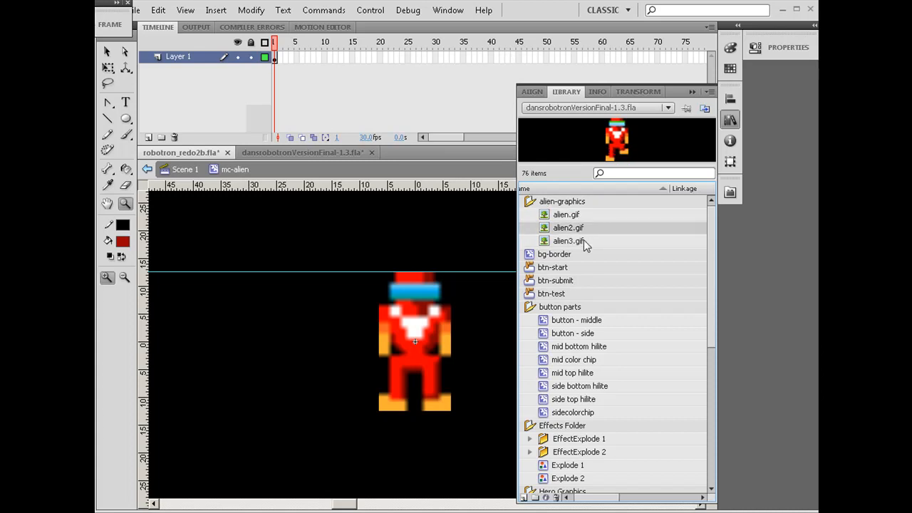
click(566, 213)
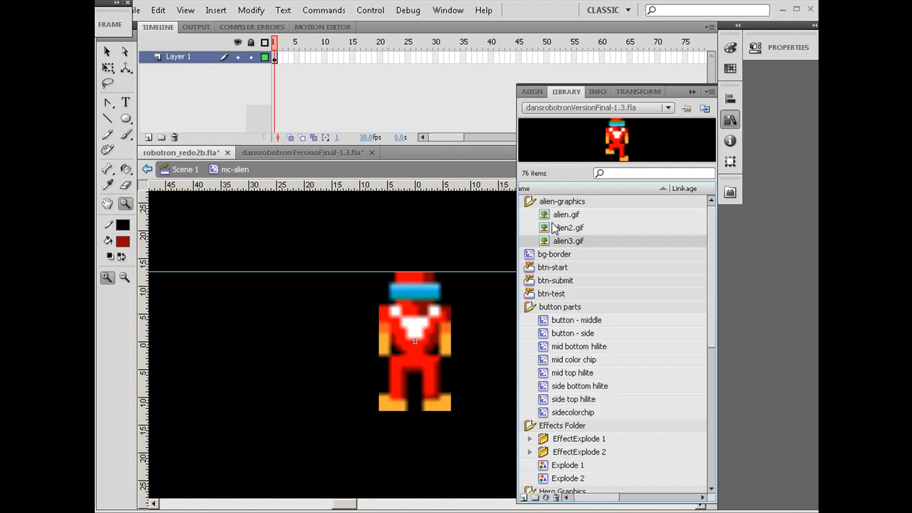
mouse_move(530, 228)
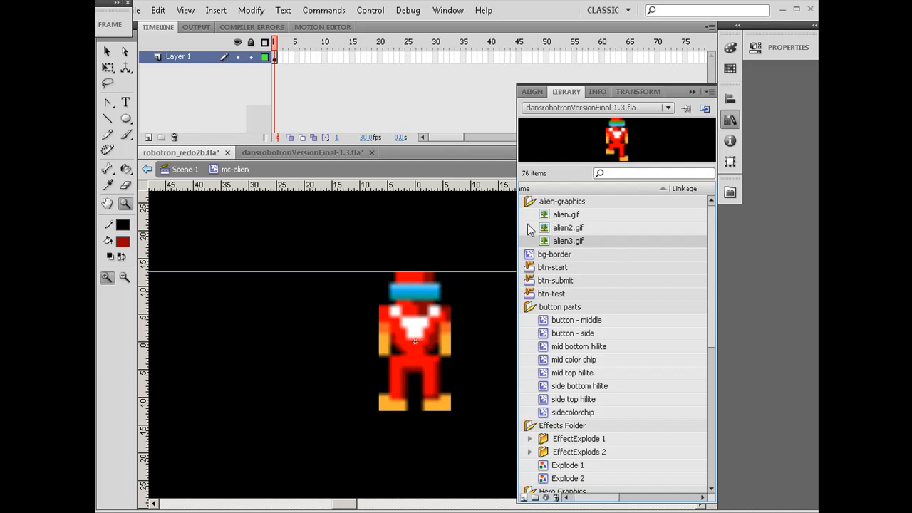
mouse_move(591, 141)
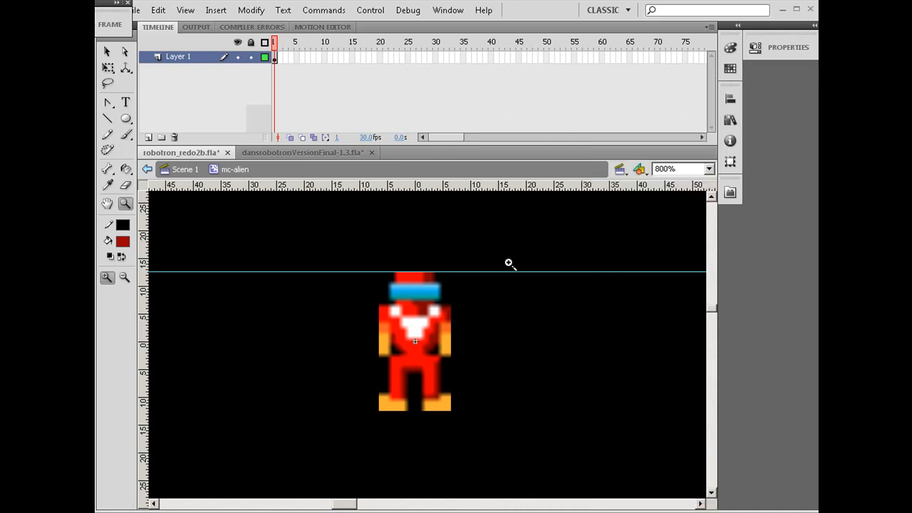
- Add a vertical guide on the mc-alien stage to align the standing sprite on frame 1
click(107, 52)
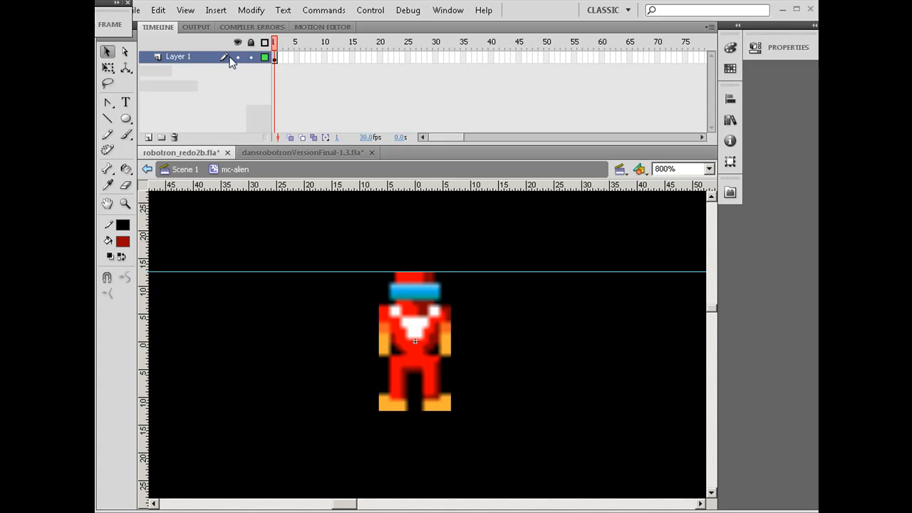
click(186, 10)
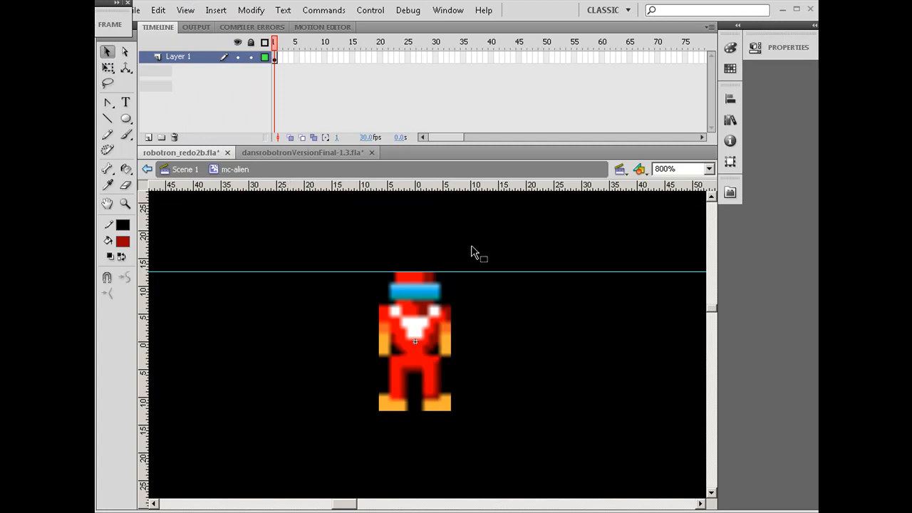
click(415, 341)
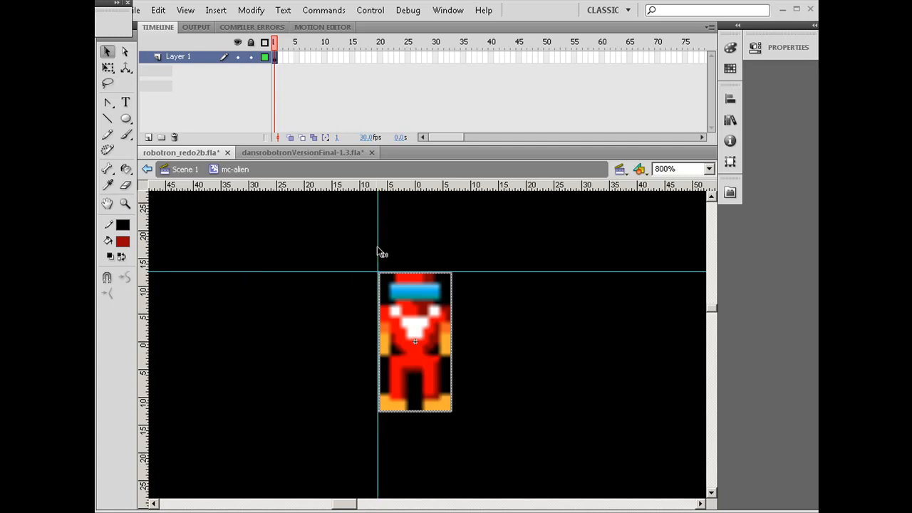
mouse_move(290, 78)
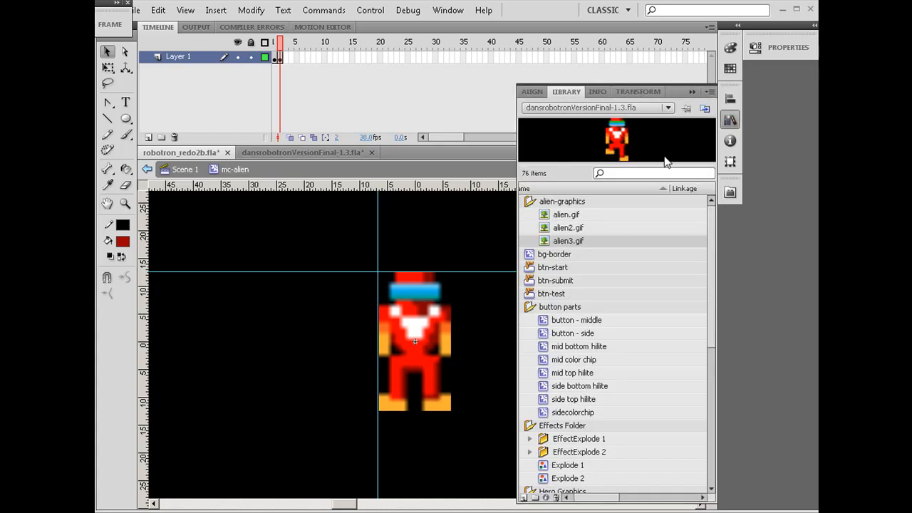
- Place alien3.gif on frame 2 as the striding pose and show its Info readout for alignment
click(567, 228)
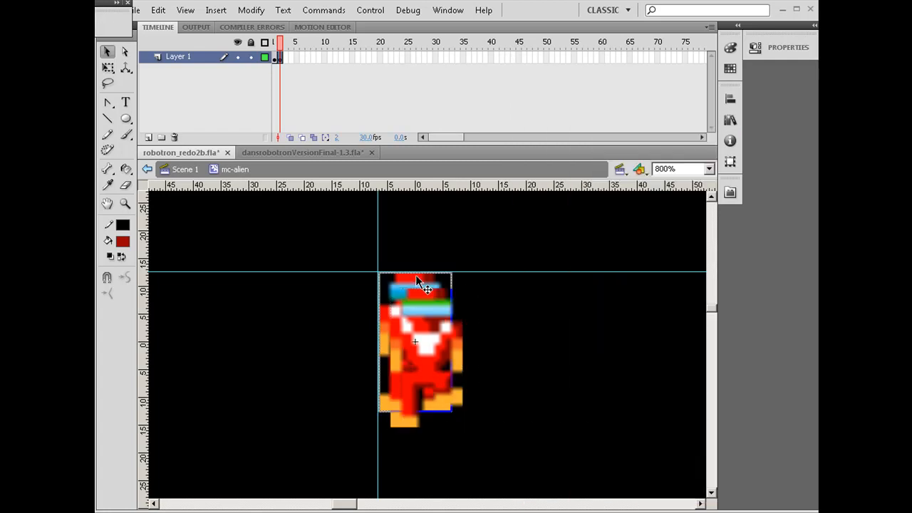
drag(416, 287, 427, 339)
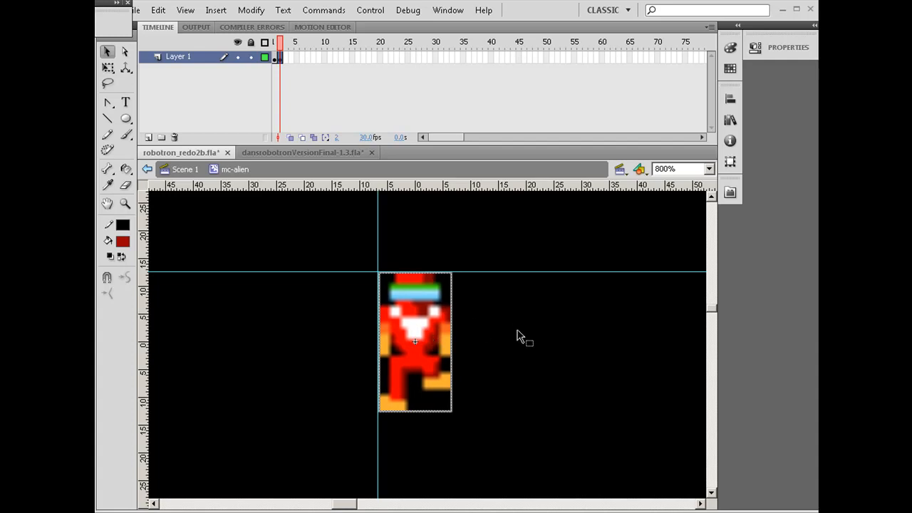
click(280, 57)
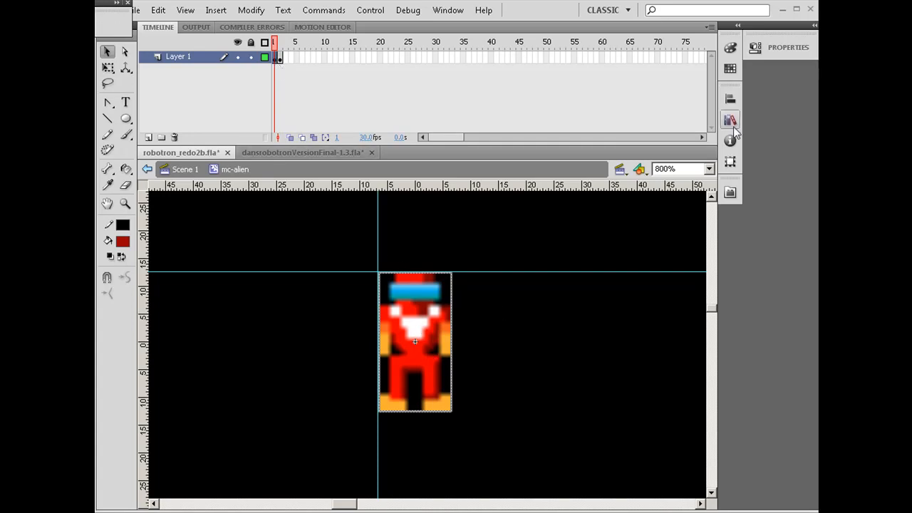
click(730, 141)
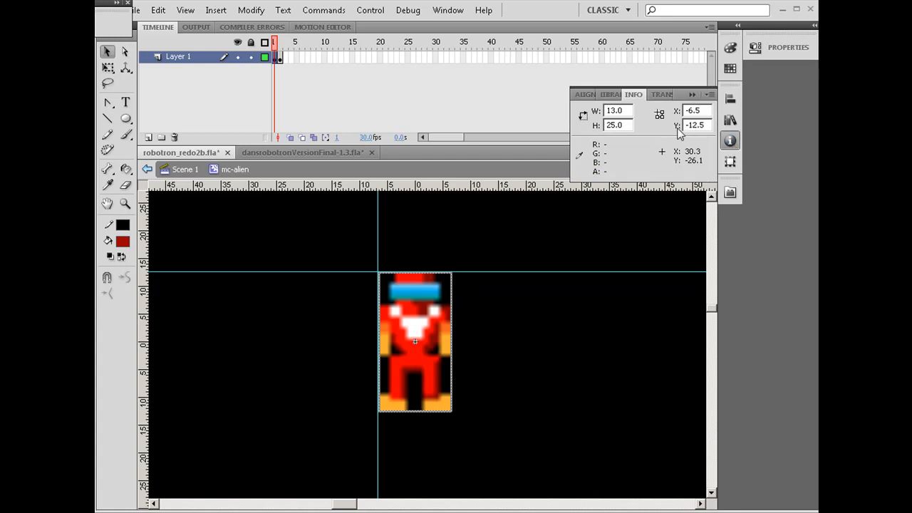
mouse_move(715, 140)
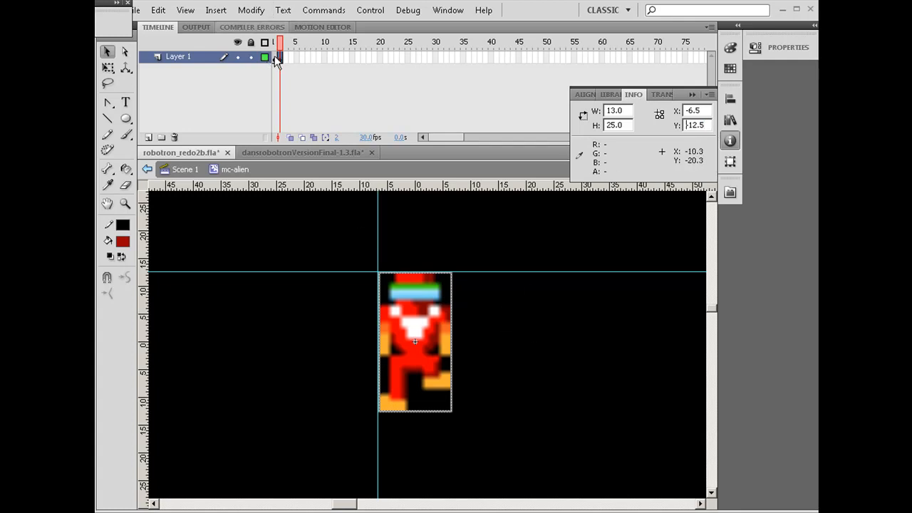
- Insert a fourth keyframe on the mc-alien timeline and move to it
right_click(278, 57)
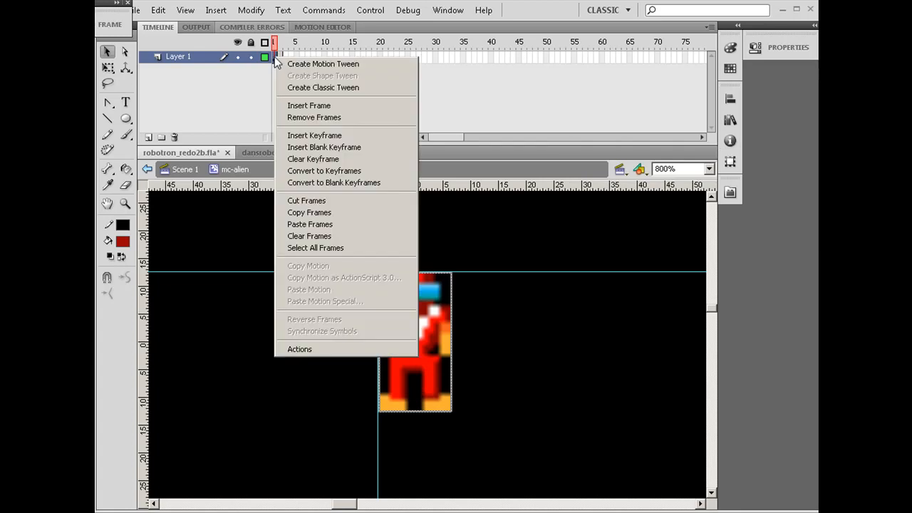
click(314, 136)
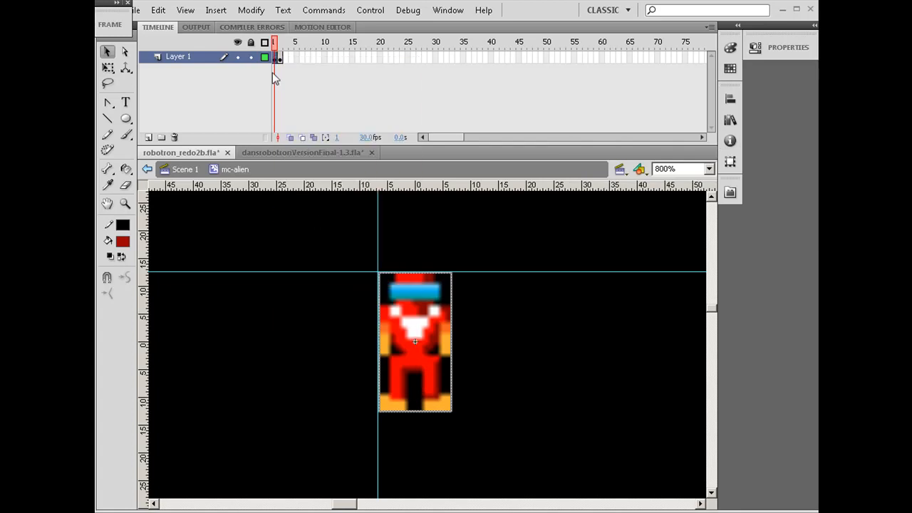
right_click(277, 57)
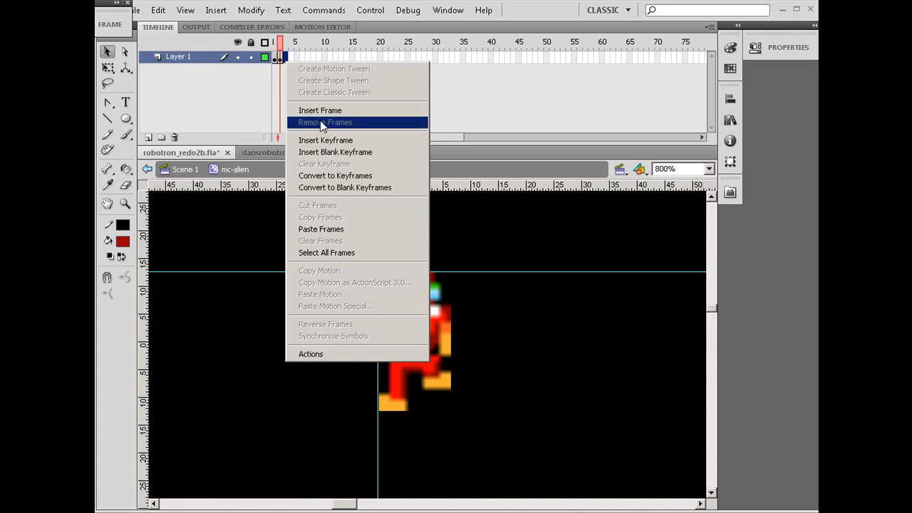
click(325, 123)
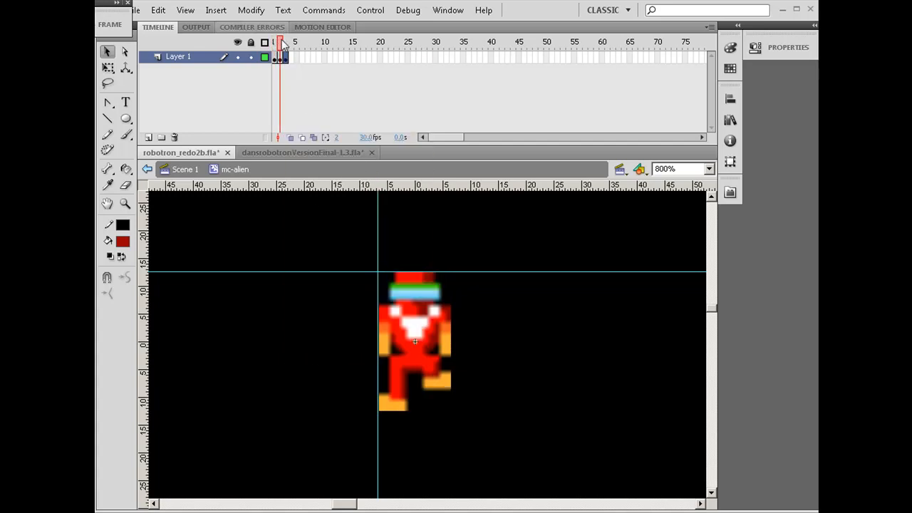
click(285, 57)
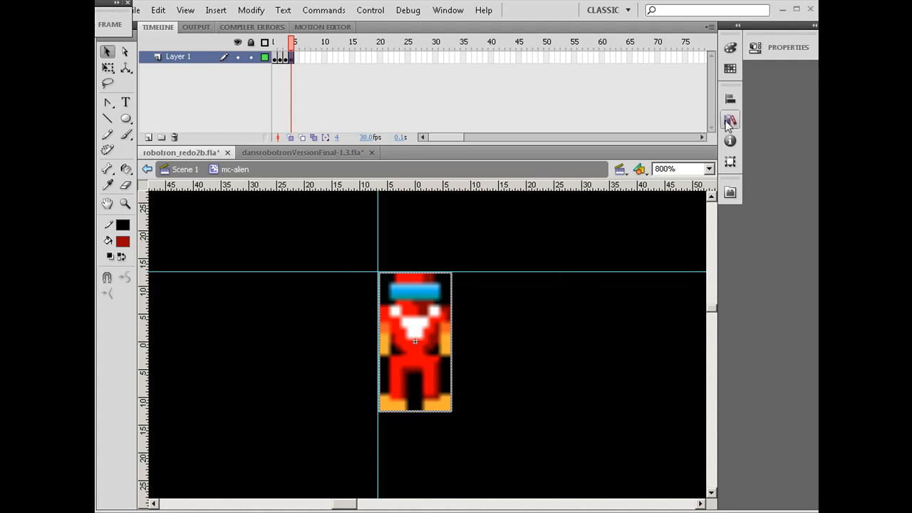
- Place another striding alien sprite from the Library and match its X/Y position
click(729, 119)
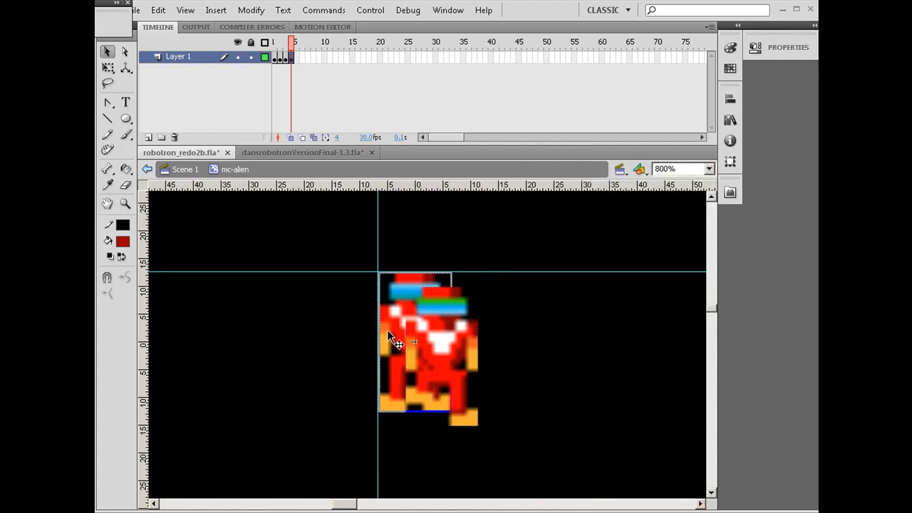
drag(414, 341, 459, 334)
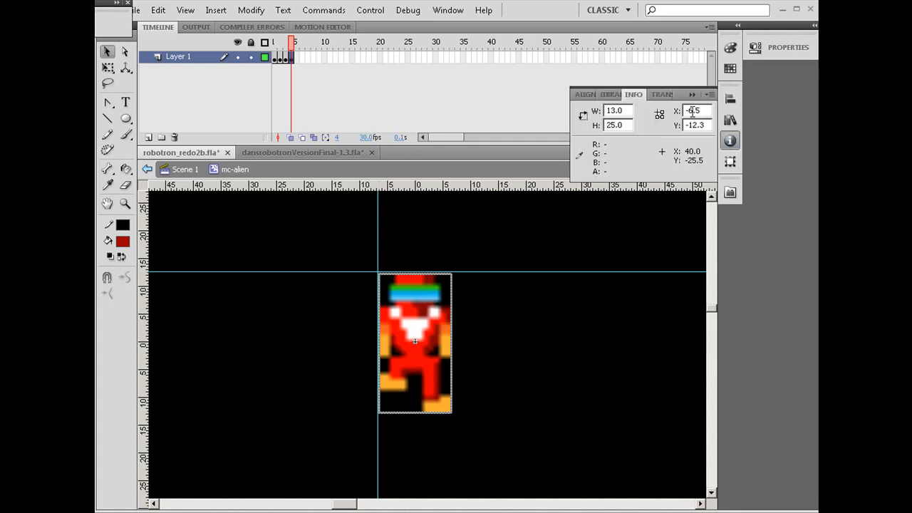
click(695, 125)
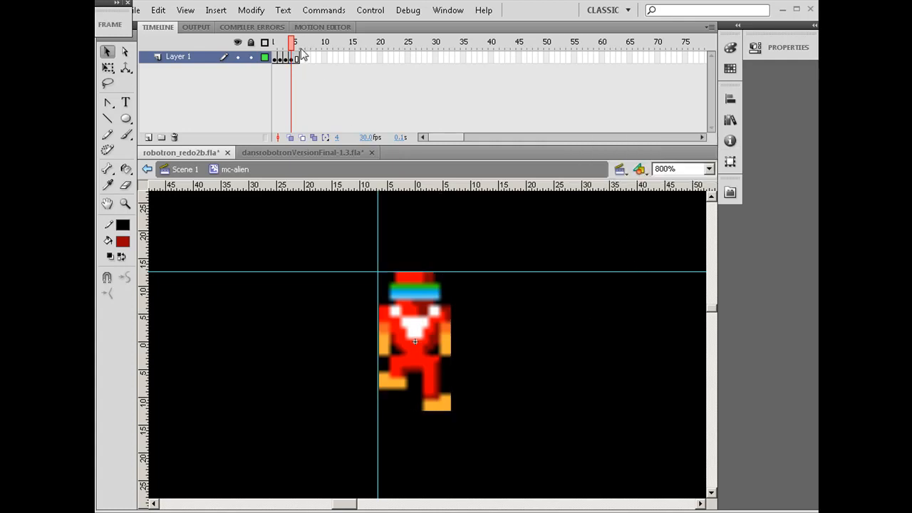
- Scrub the alien walk frames, then run the test movie and start the game
click(279, 43)
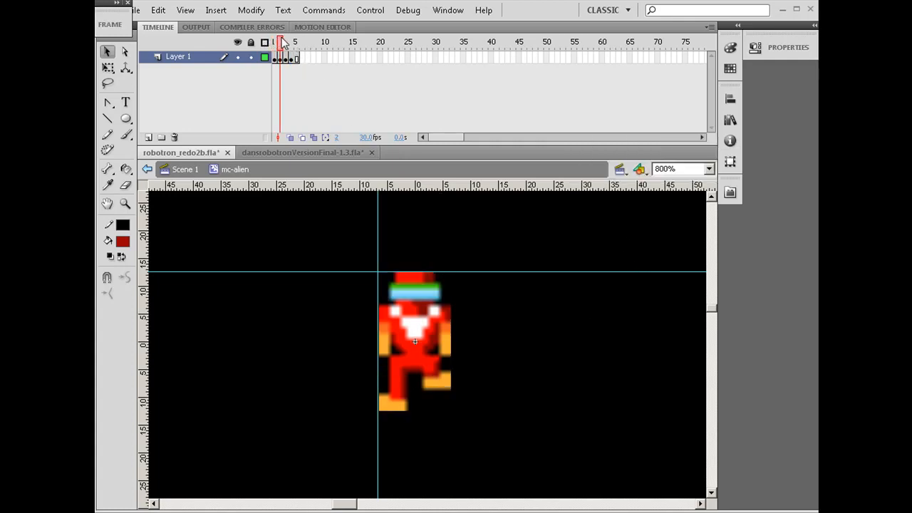
click(291, 42)
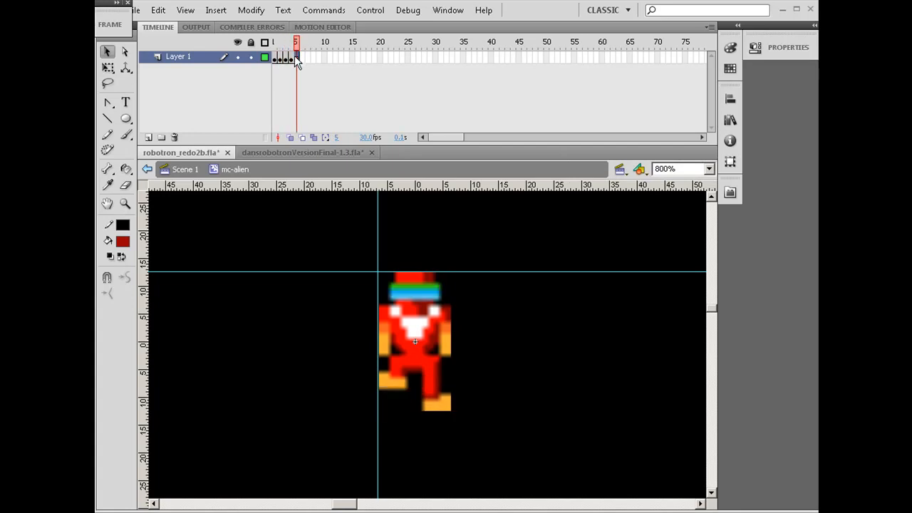
click(290, 57)
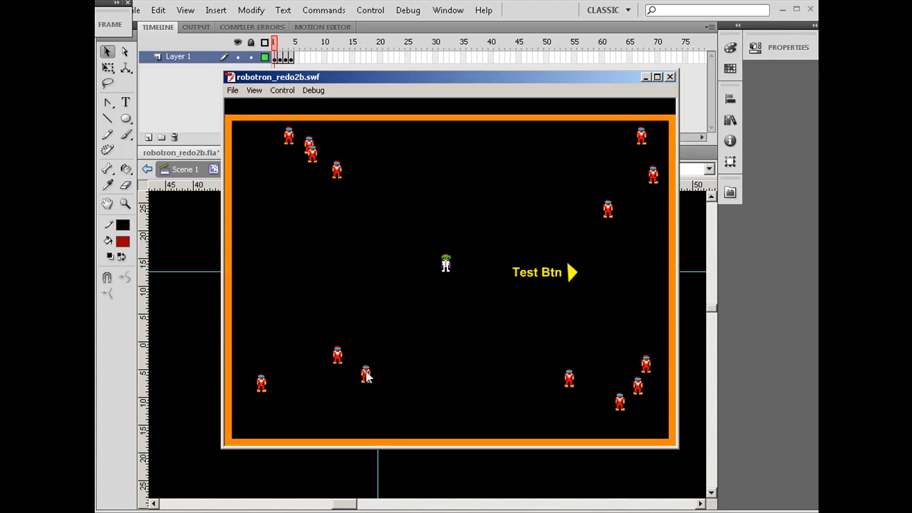
mouse_move(370, 393)
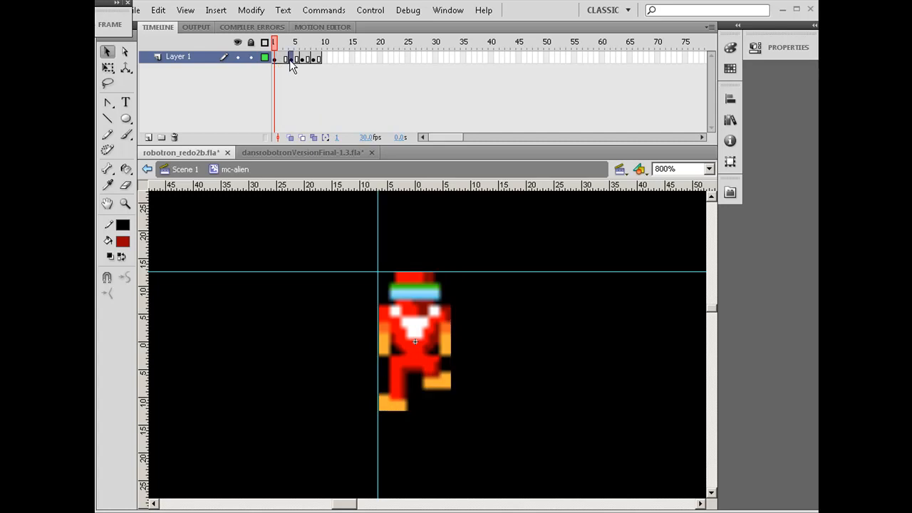
click(308, 43)
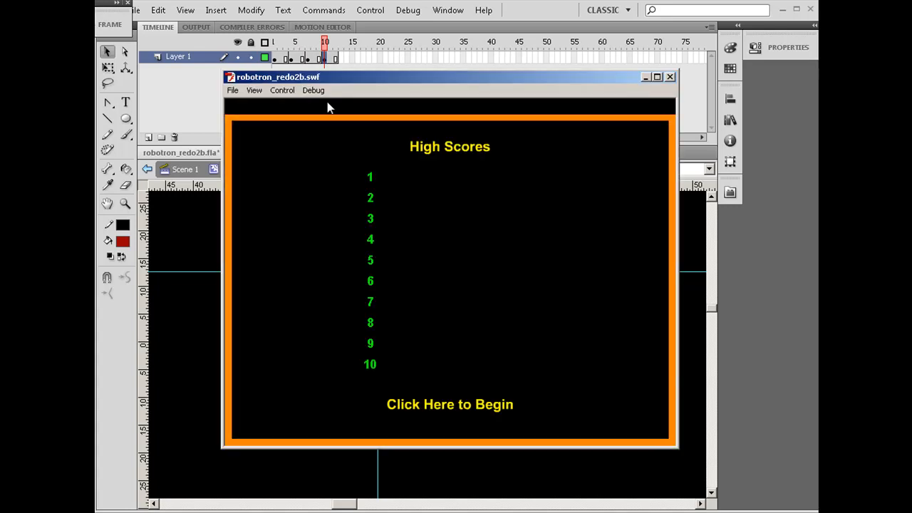
click(450, 405)
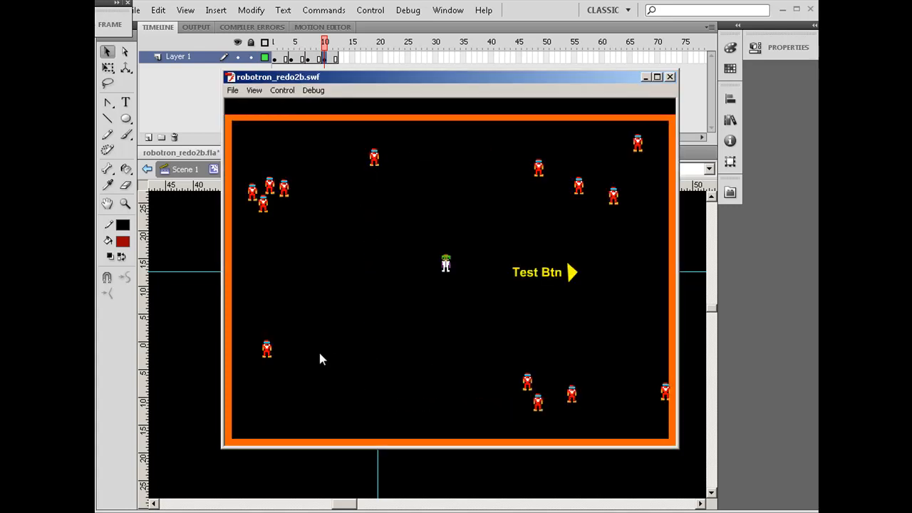